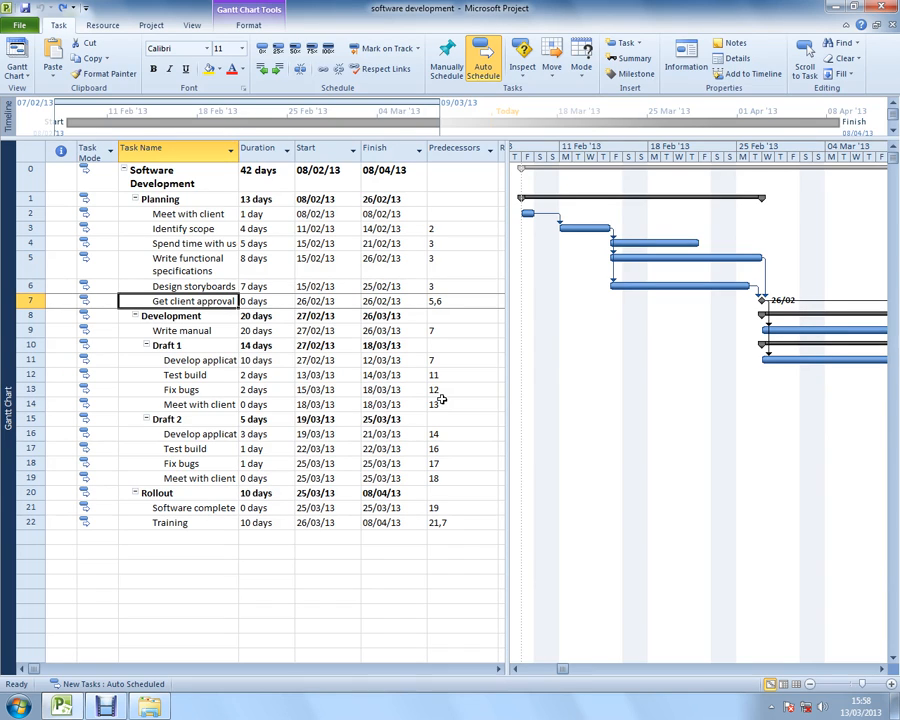
mouse_move(217, 316)
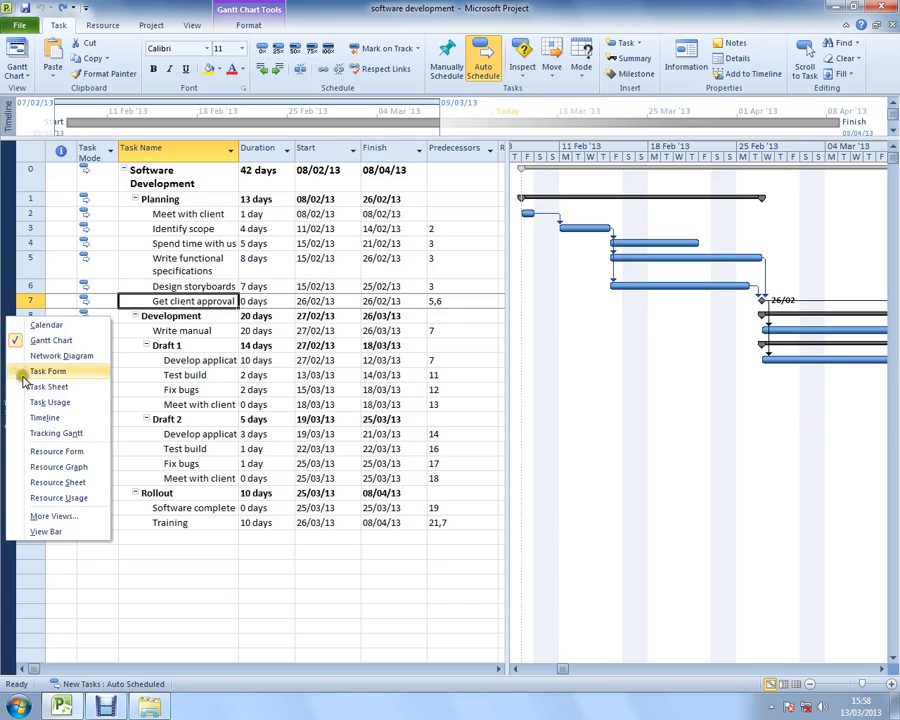
mouse_move(58, 482)
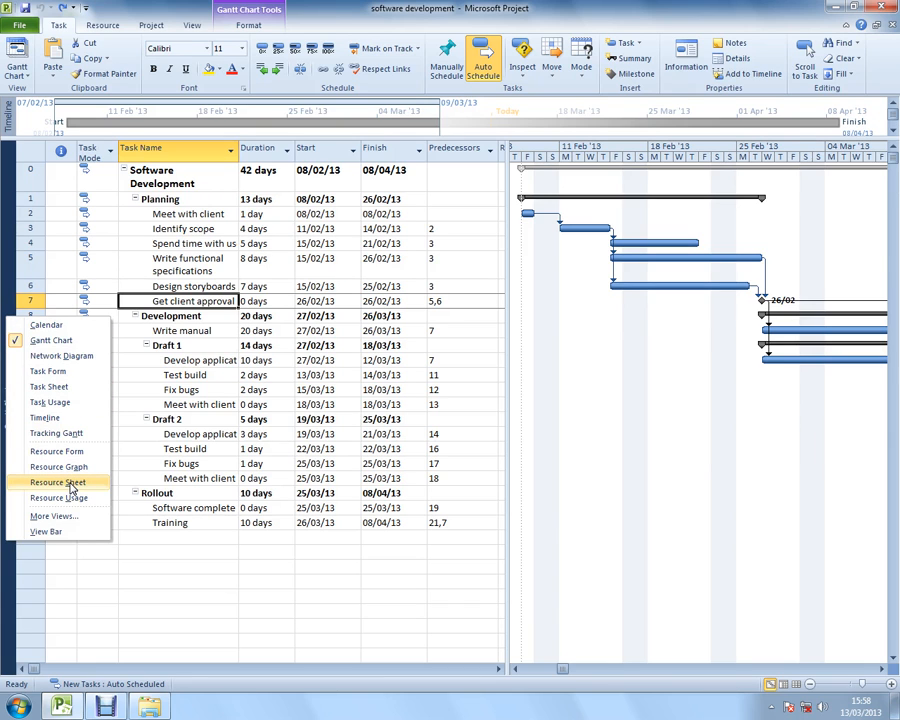
Switch the view from Gantt Chart to Resource Sheet
left_click(57, 482)
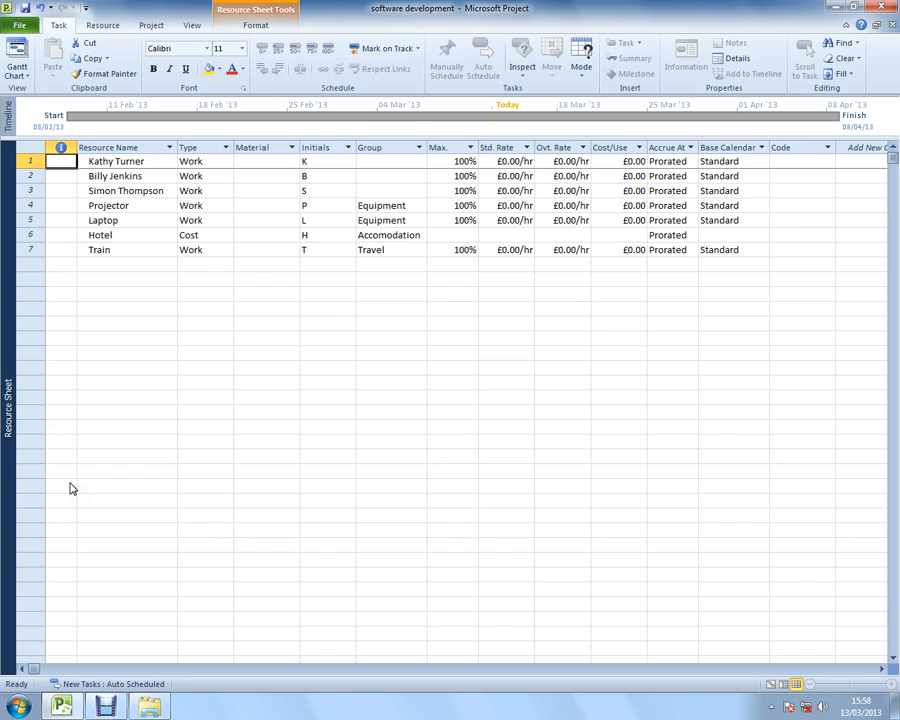
Change the Train resource's type from Work to Cost
left_click(205, 249)
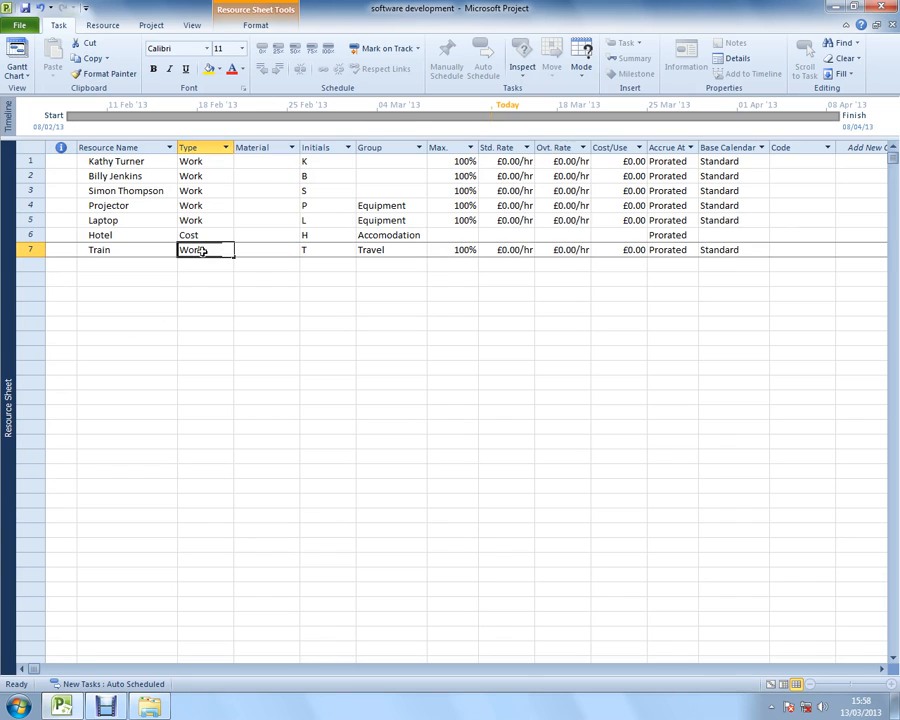
left_click(227, 250)
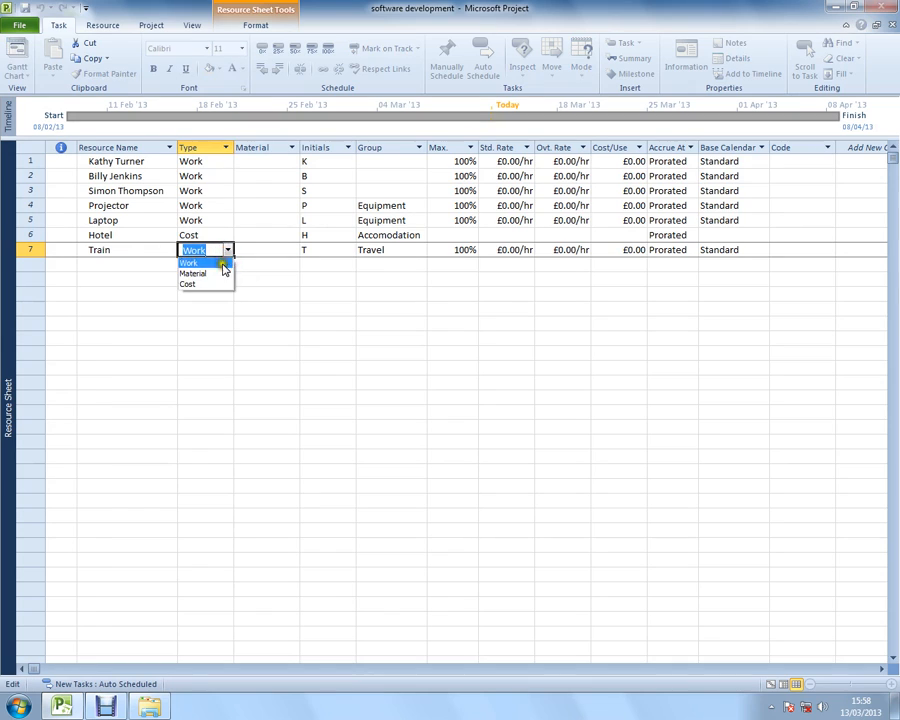
left_click(189, 283)
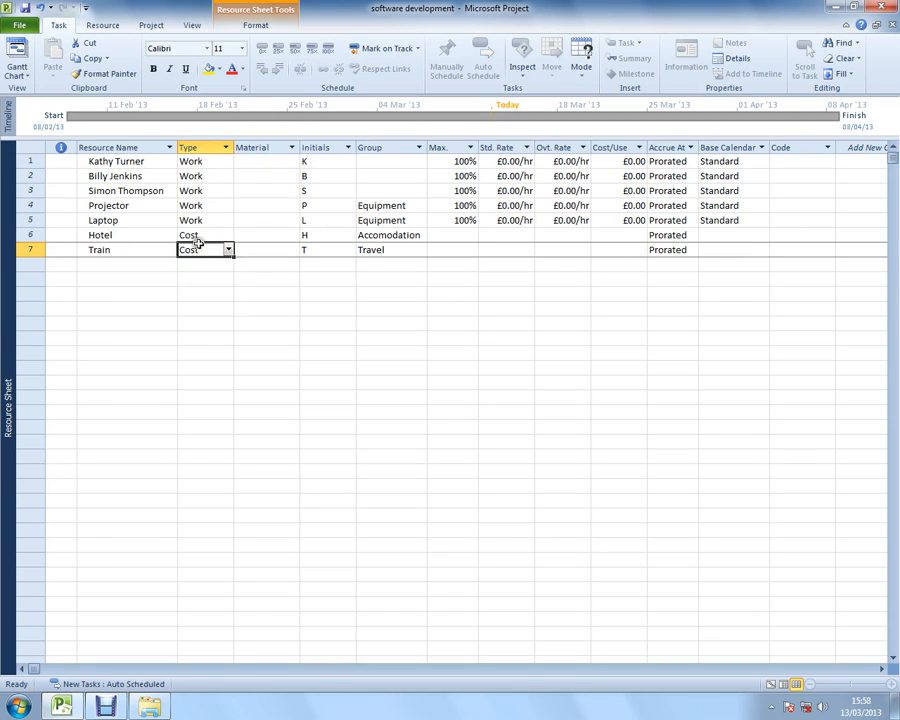
left_click(103, 220)
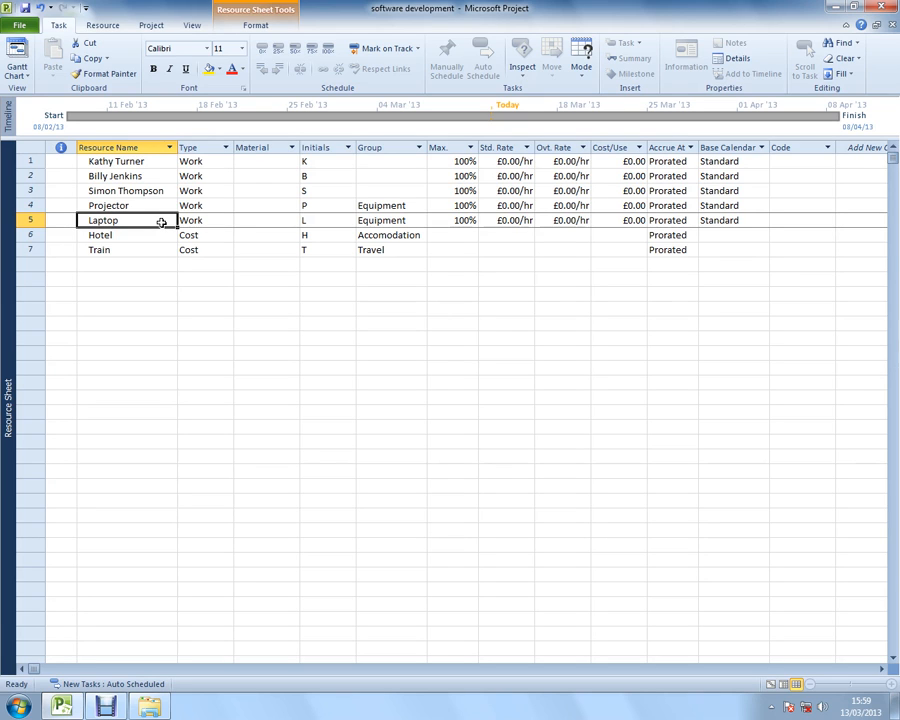
left_click(30, 264)
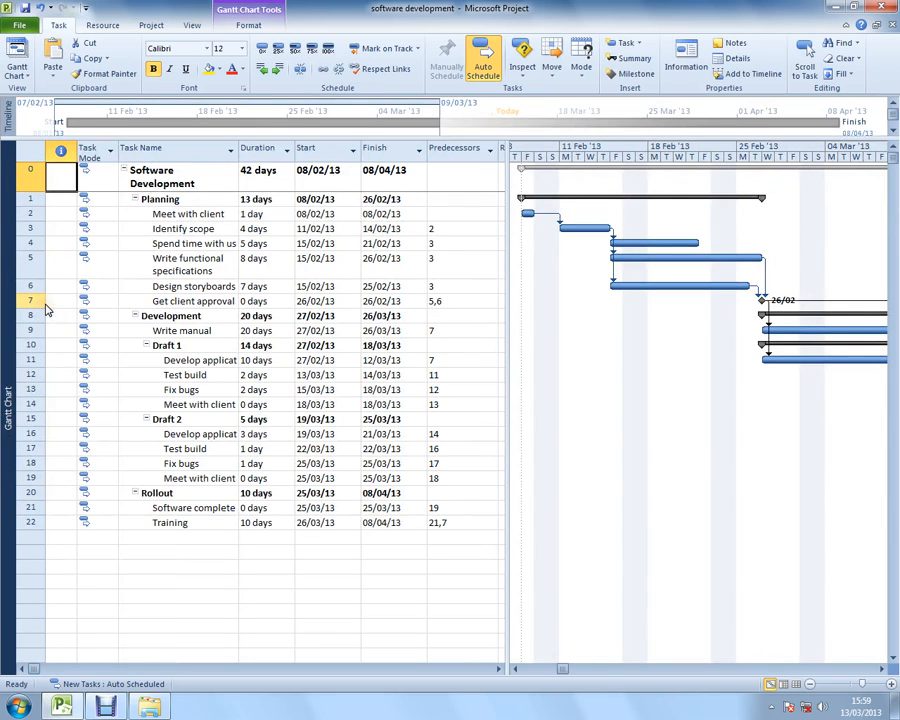
Select Write functional specifications in the Gantt Chart and show the Resource tab
left_click(187, 264)
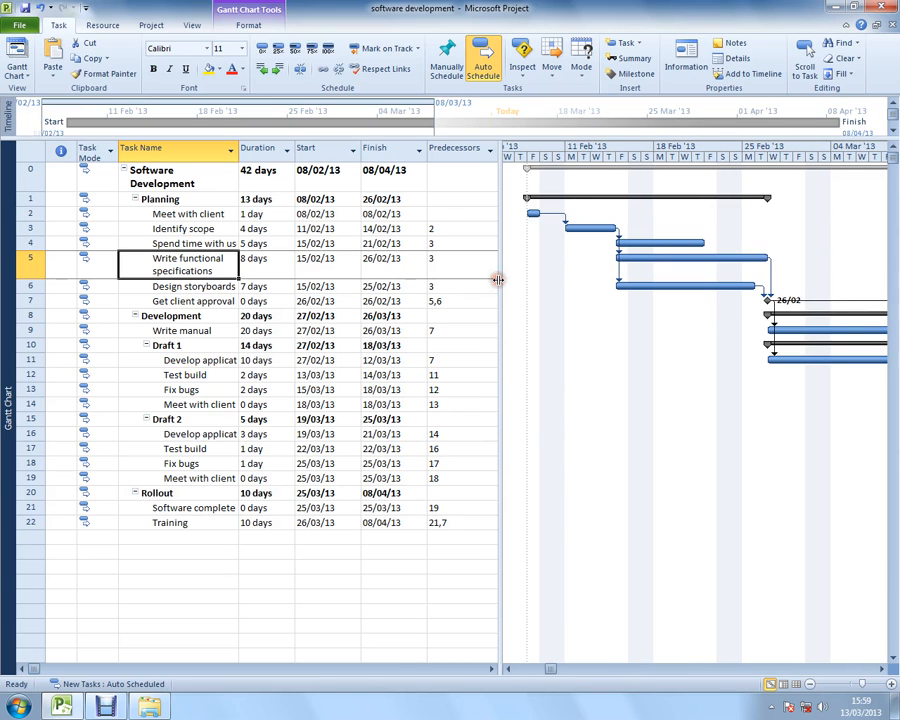
mouse_move(265, 152)
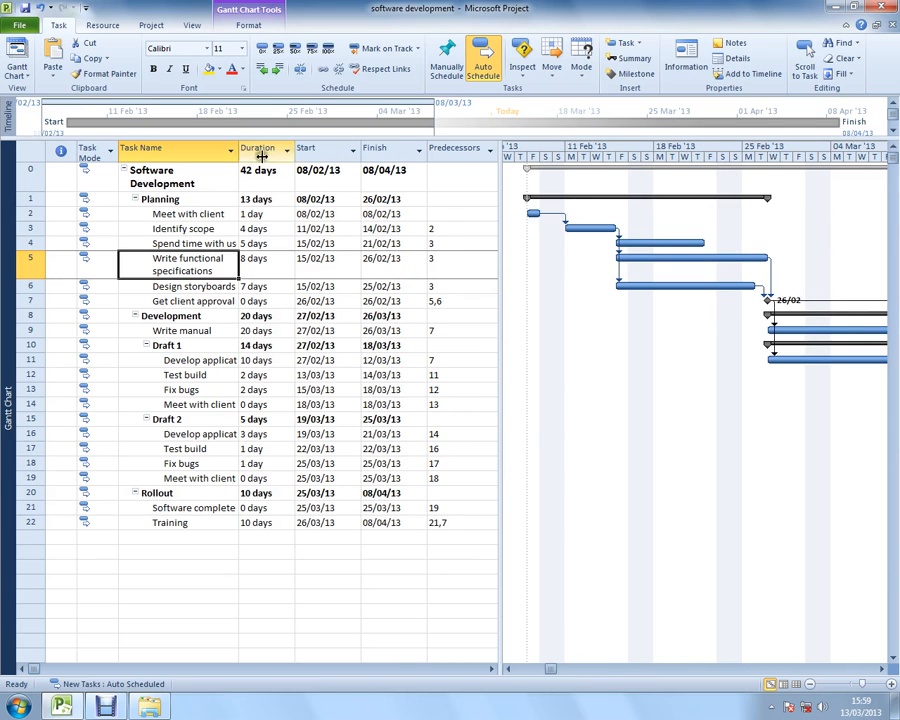
left_click(102, 25)
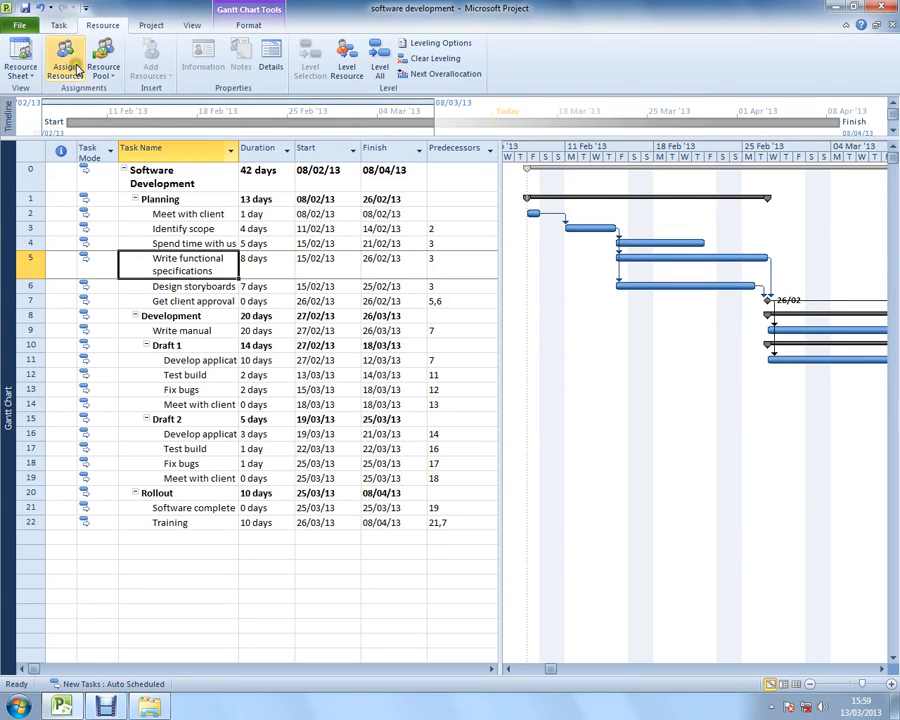
Open the Assign Resources dialog for Write functional specifications
left_click(64, 57)
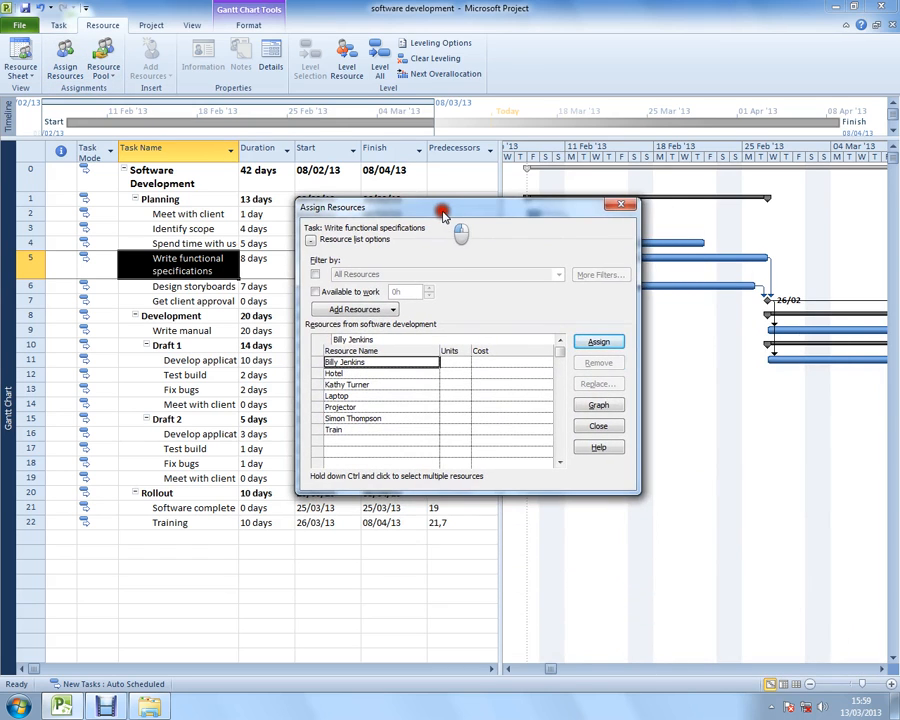
mouse_move(409, 437)
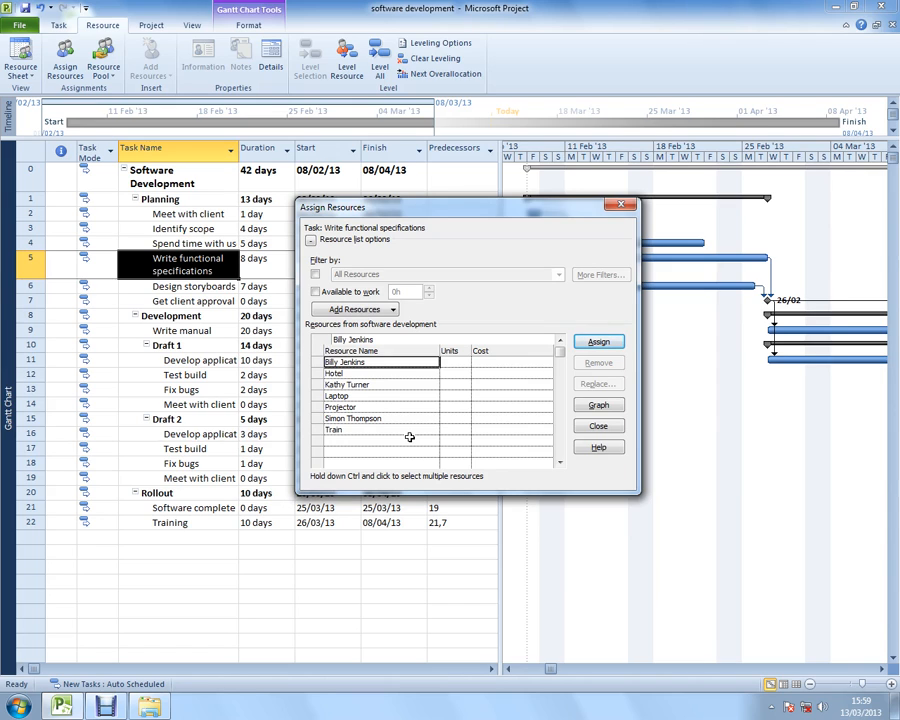
mouse_move(328, 485)
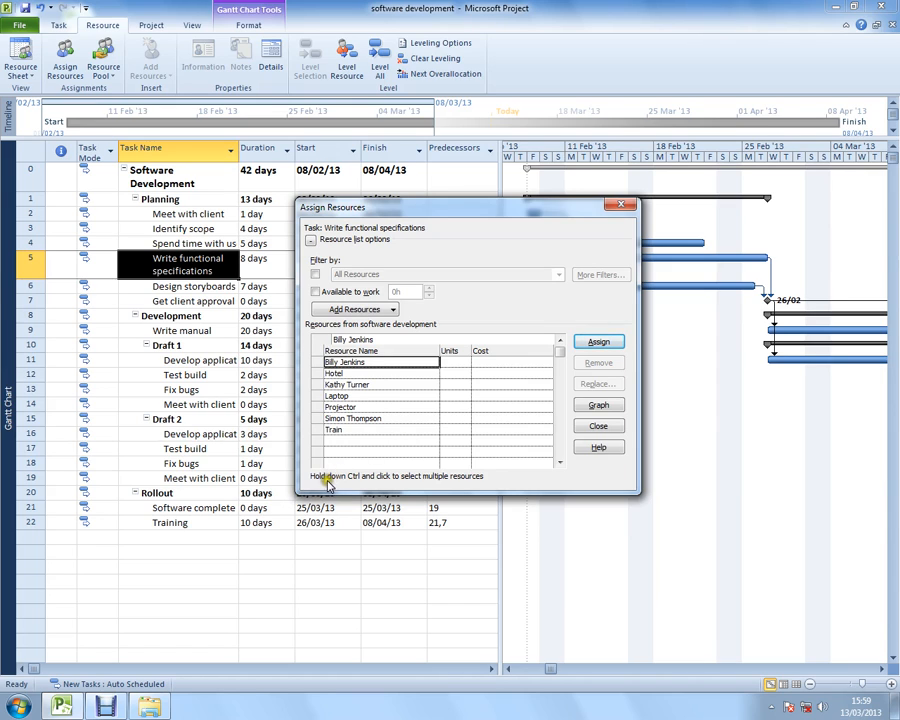
mouse_move(358, 488)
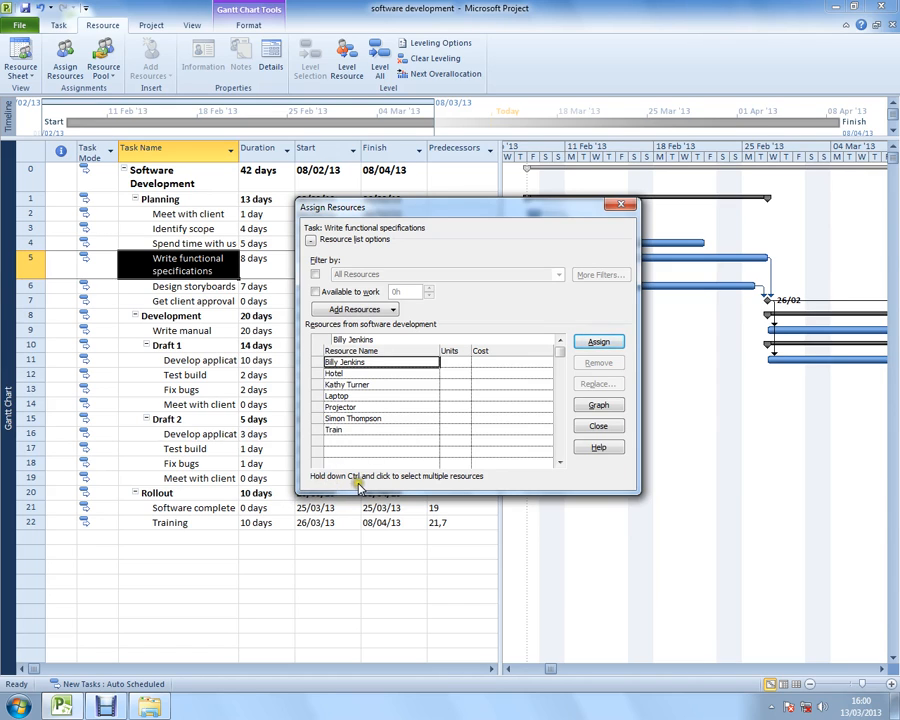
mouse_move(478, 489)
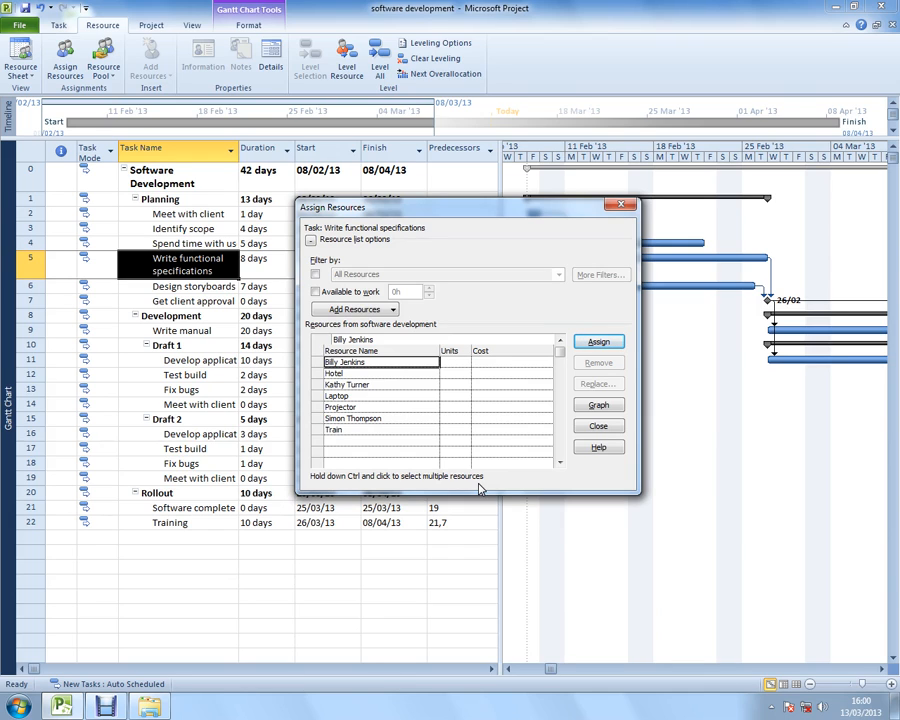
mouse_move(380, 397)
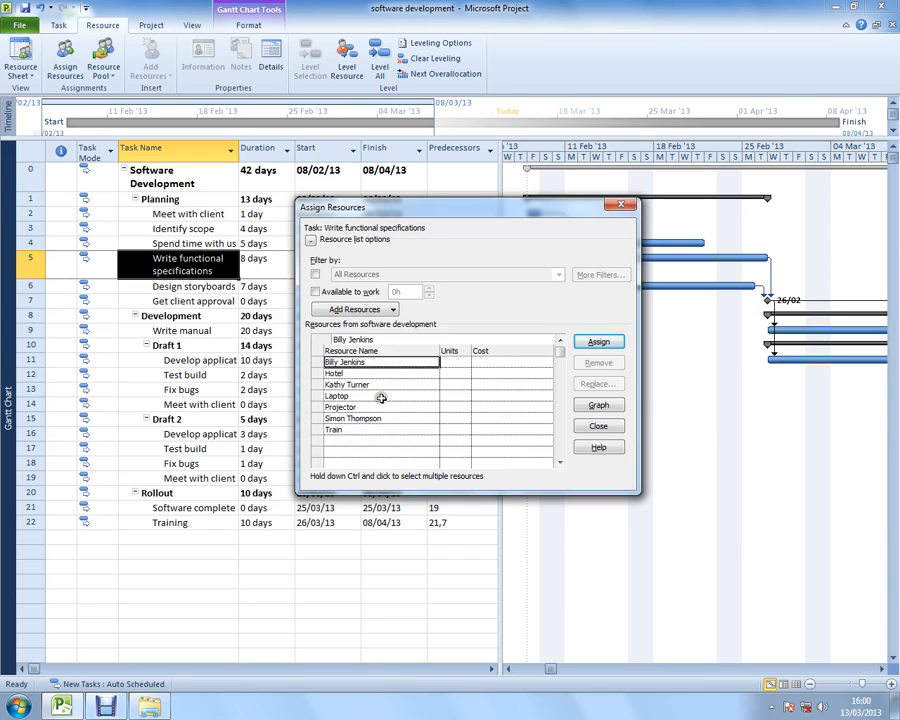
left_click(345, 384)
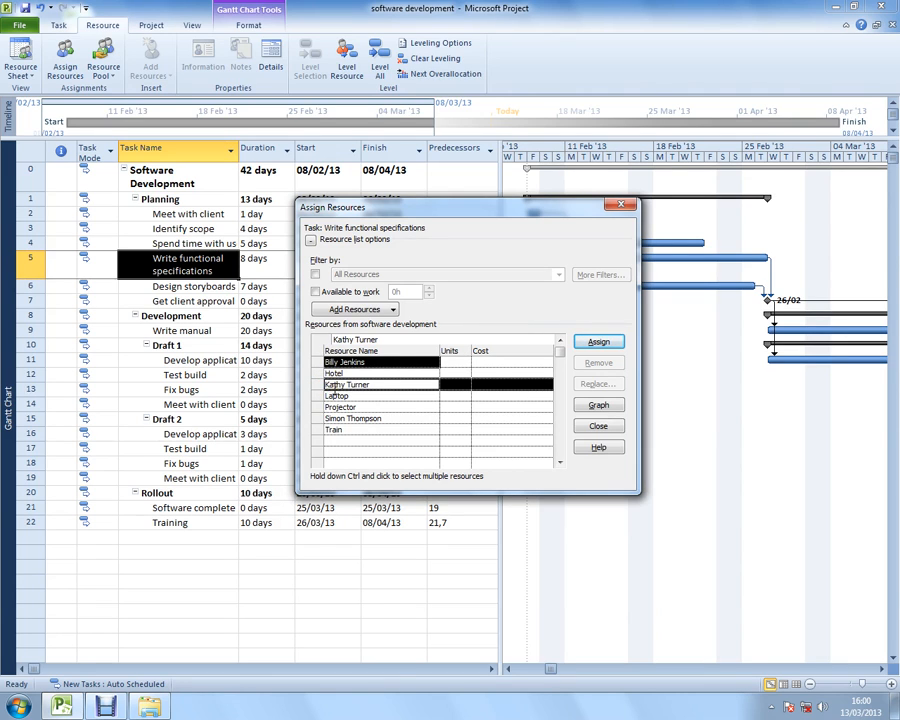
left_click(598, 341)
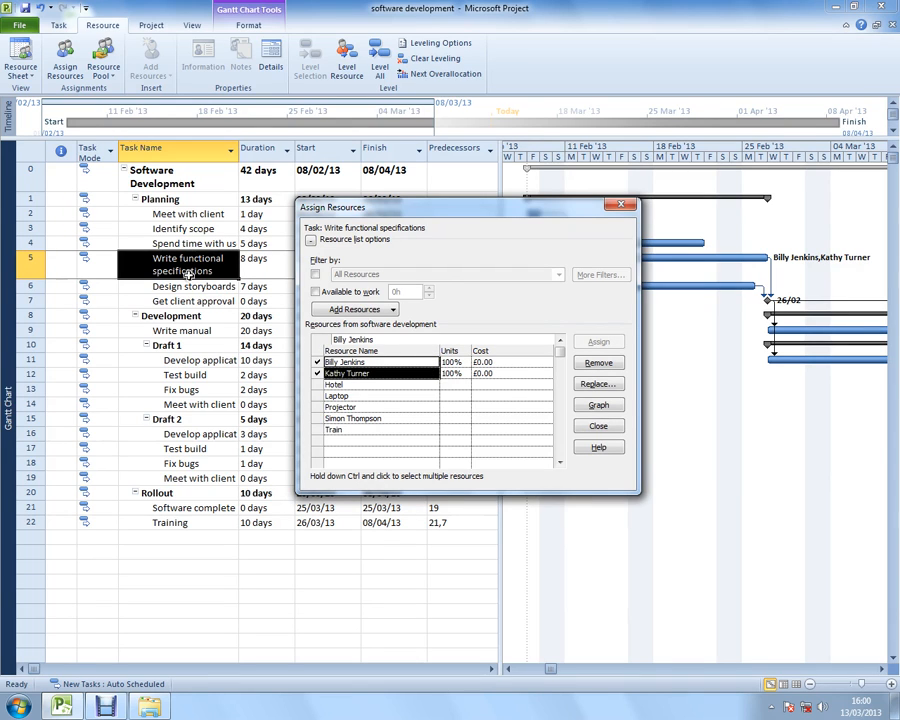
mouse_move(352, 218)
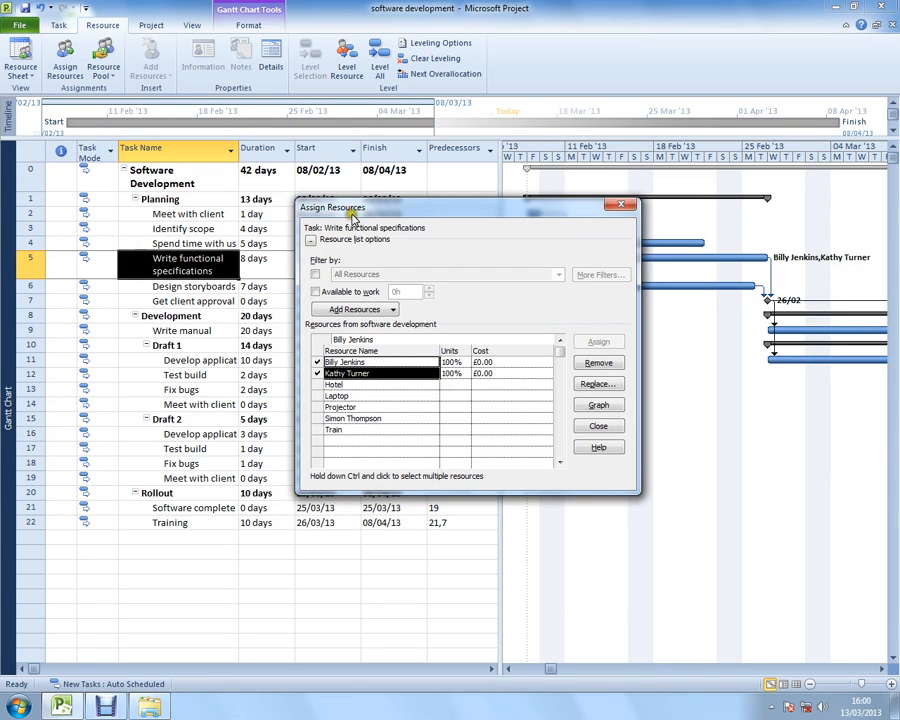
mouse_move(805, 258)
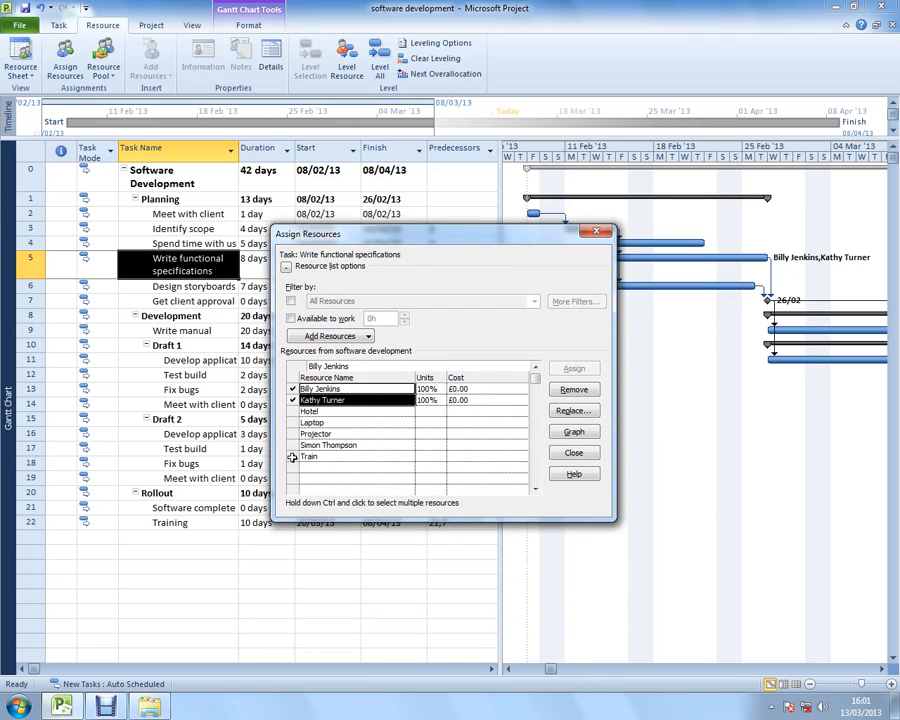
left_click(308, 456)
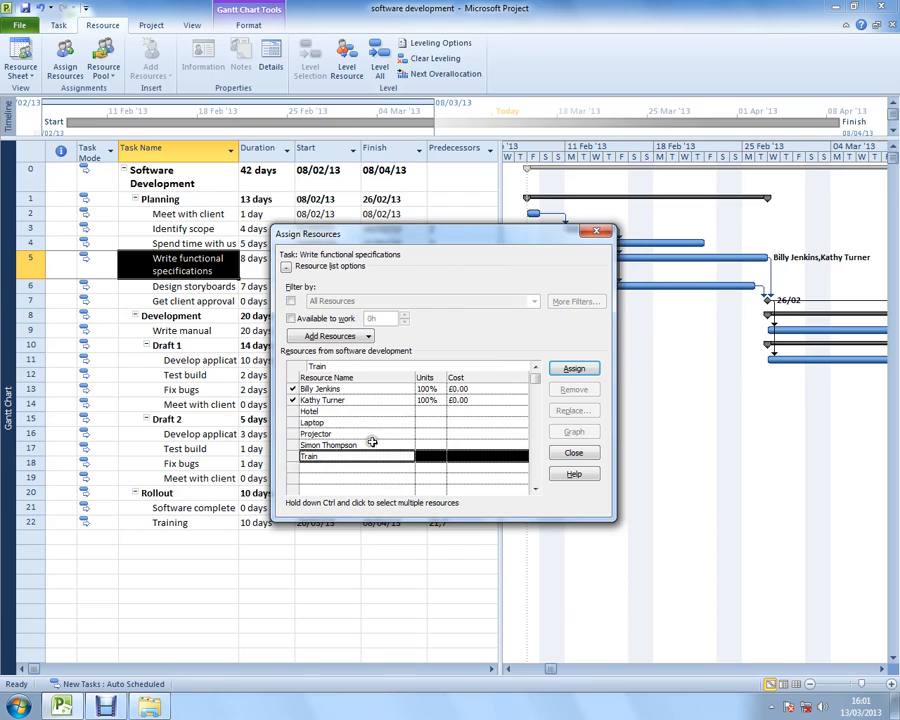
left_click(574, 368)
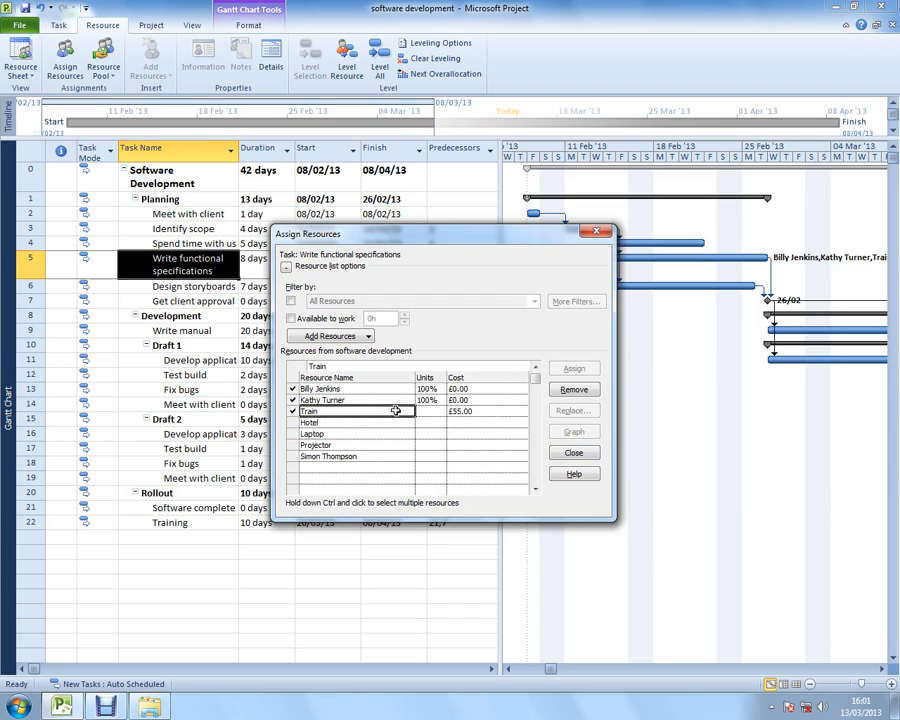
mouse_move(388, 410)
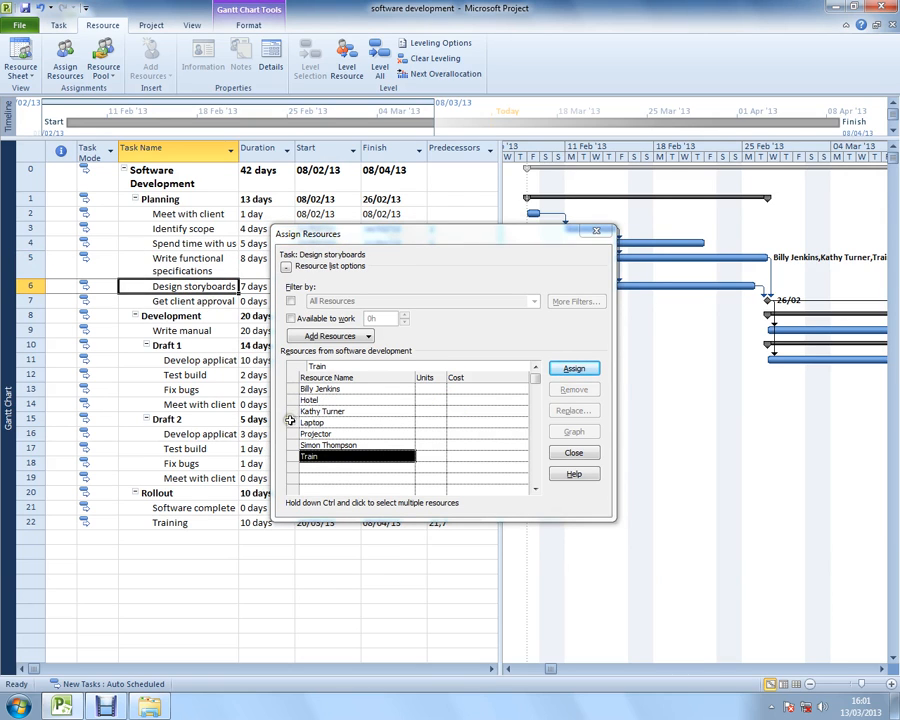
left_click(335, 444)
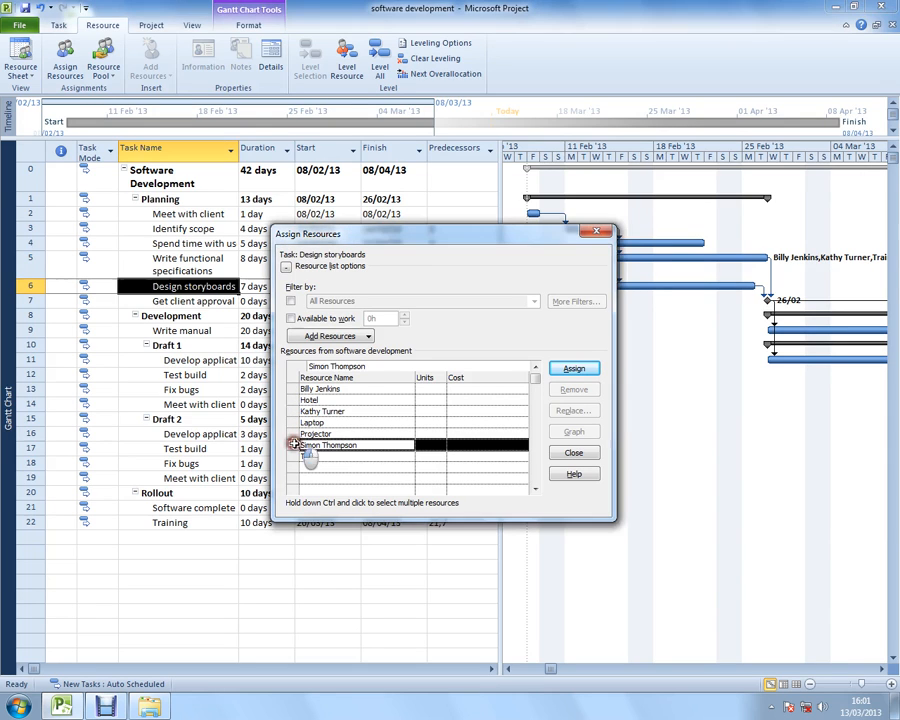
left_click(573, 368)
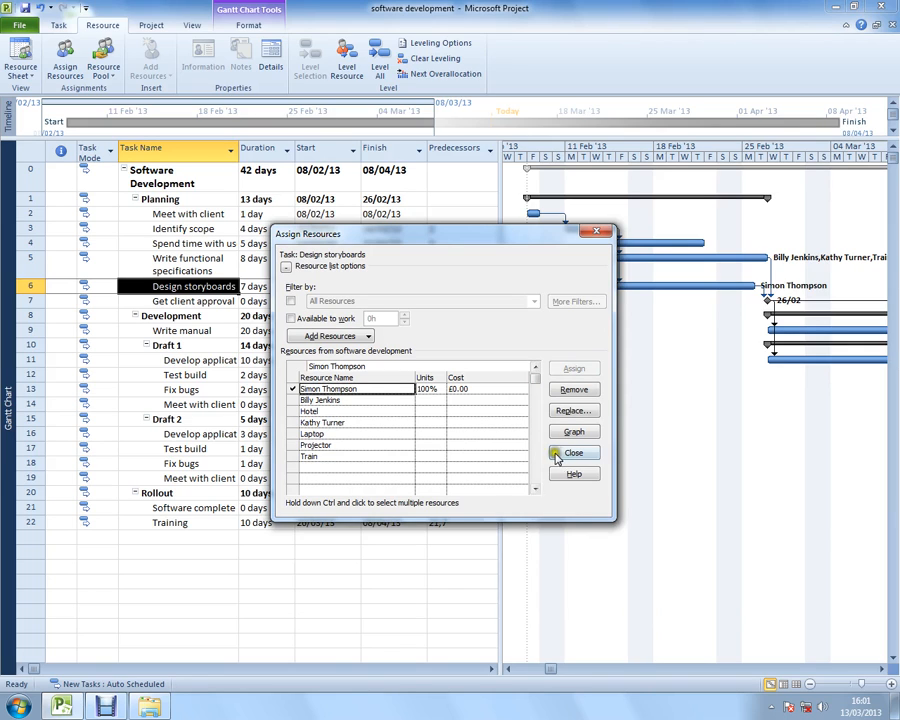
left_click(573, 452)
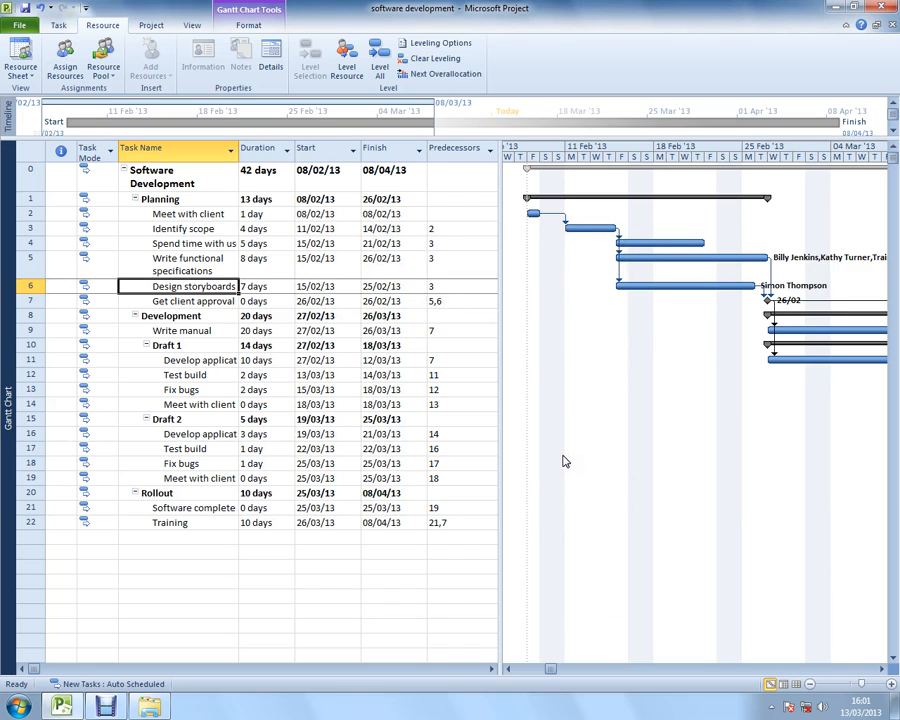
mouse_move(280, 361)
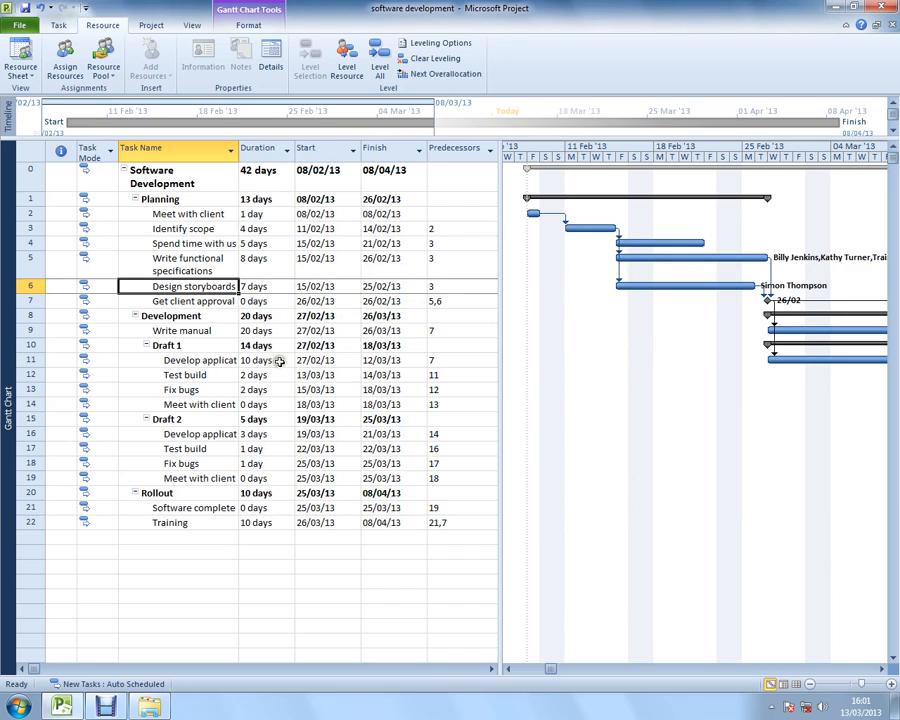
Add the Laptop resource to Write functional specifications through Assign Resources
left_click(185, 264)
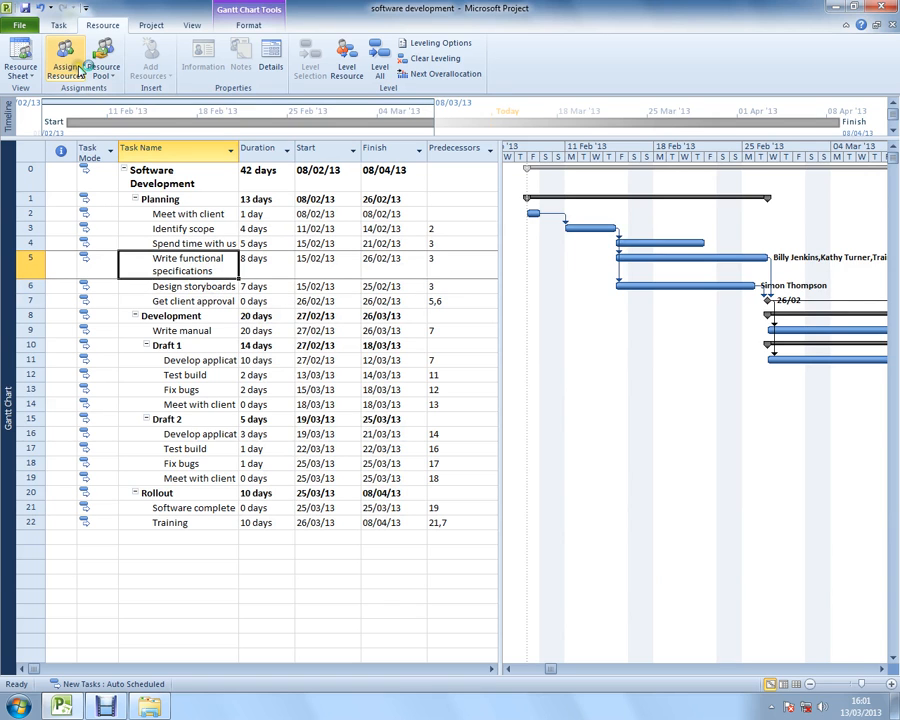
left_click(64, 60)
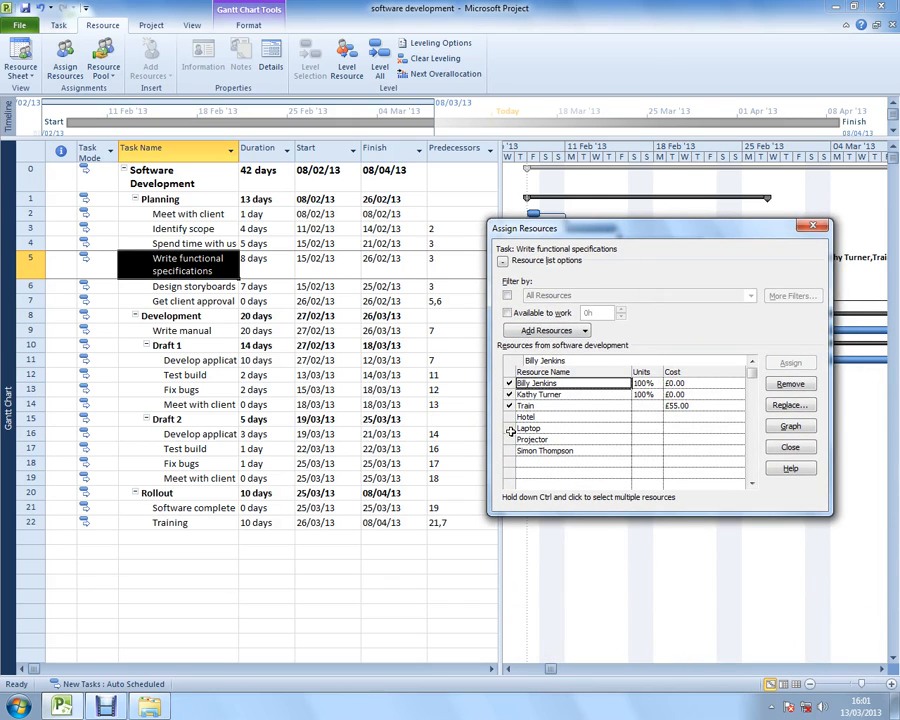
left_click(540, 428)
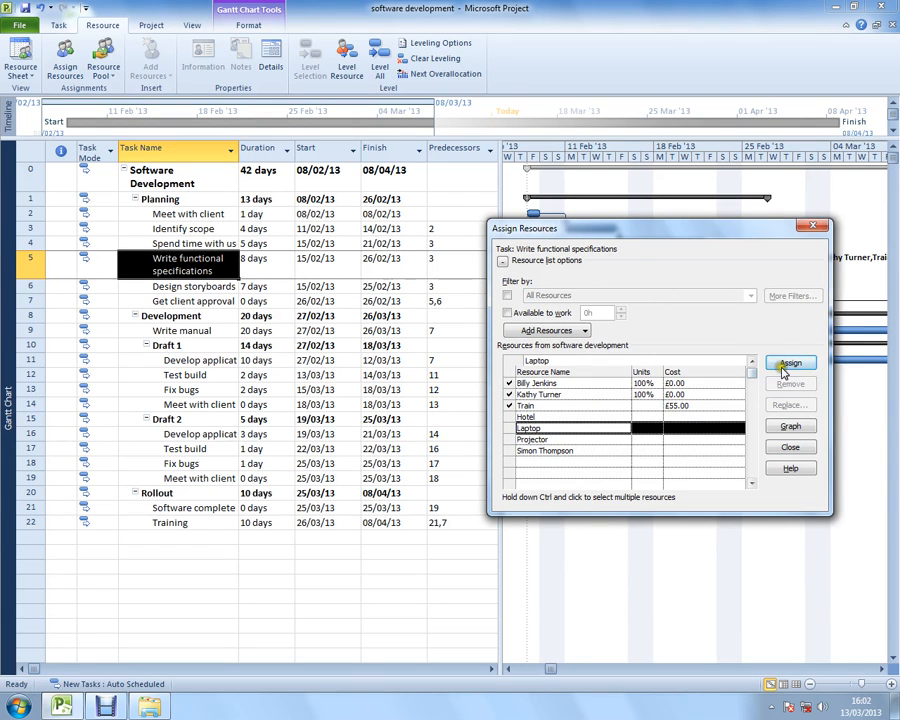
left_click(789, 362)
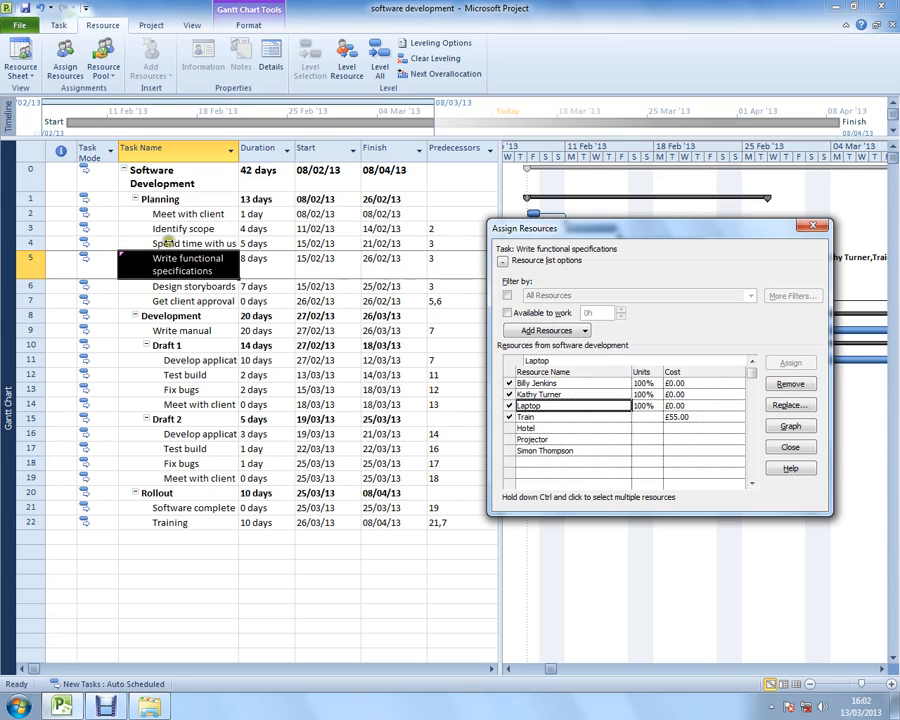
mouse_move(207, 467)
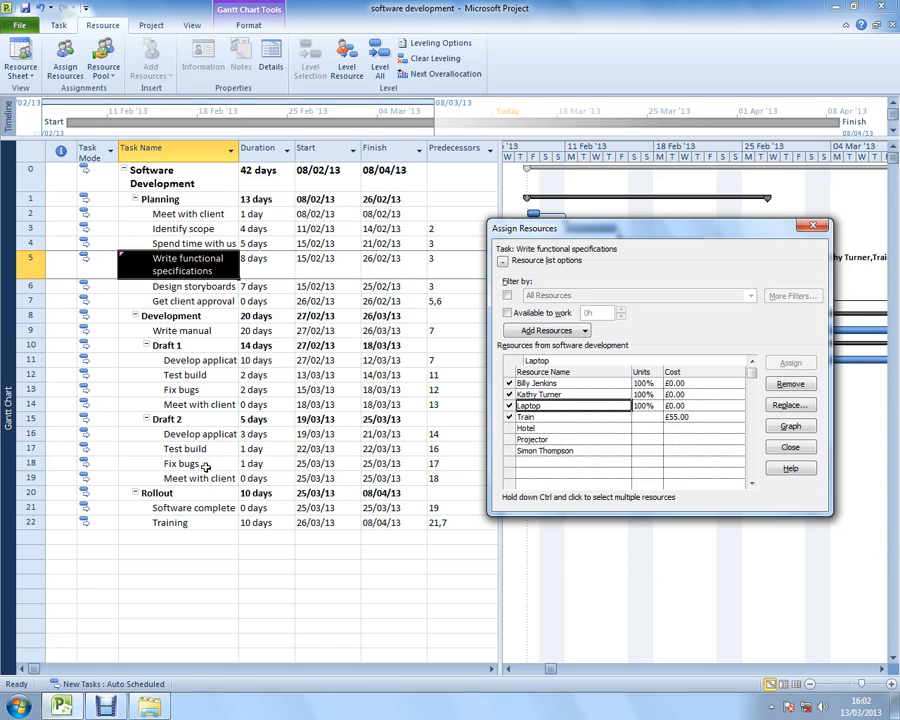
left_click(790, 447)
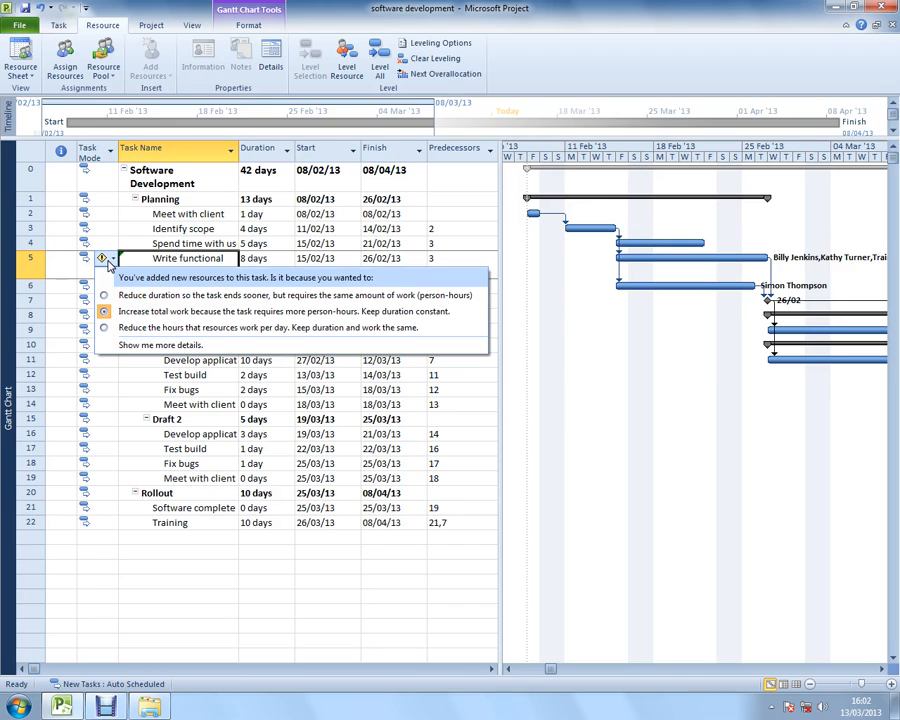
Choose to increase total work while keeping the 8-day duration constant
left_click(104, 295)
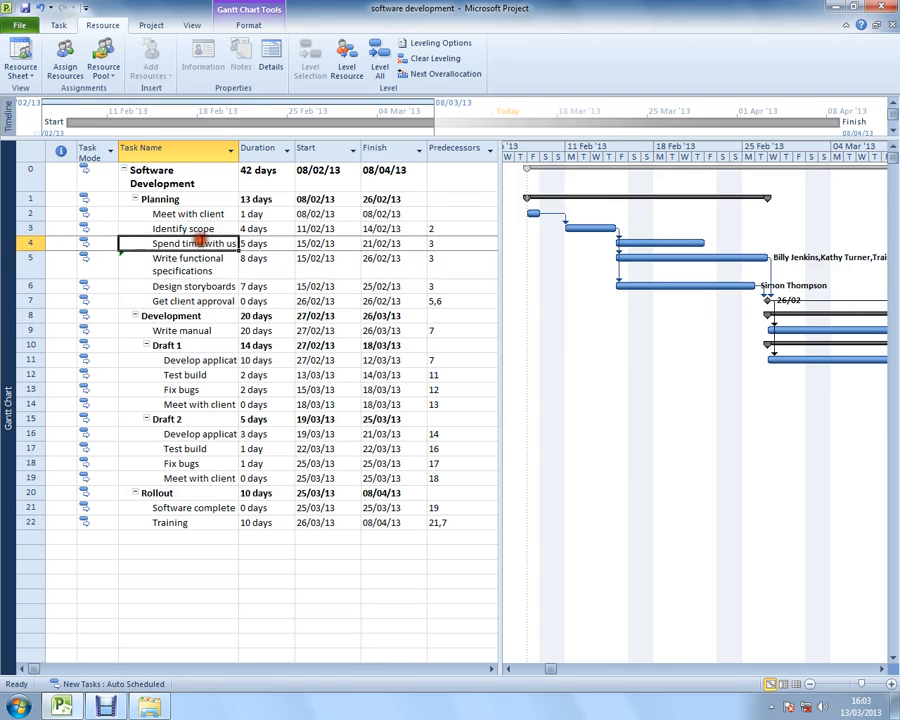
double_click(180, 243)
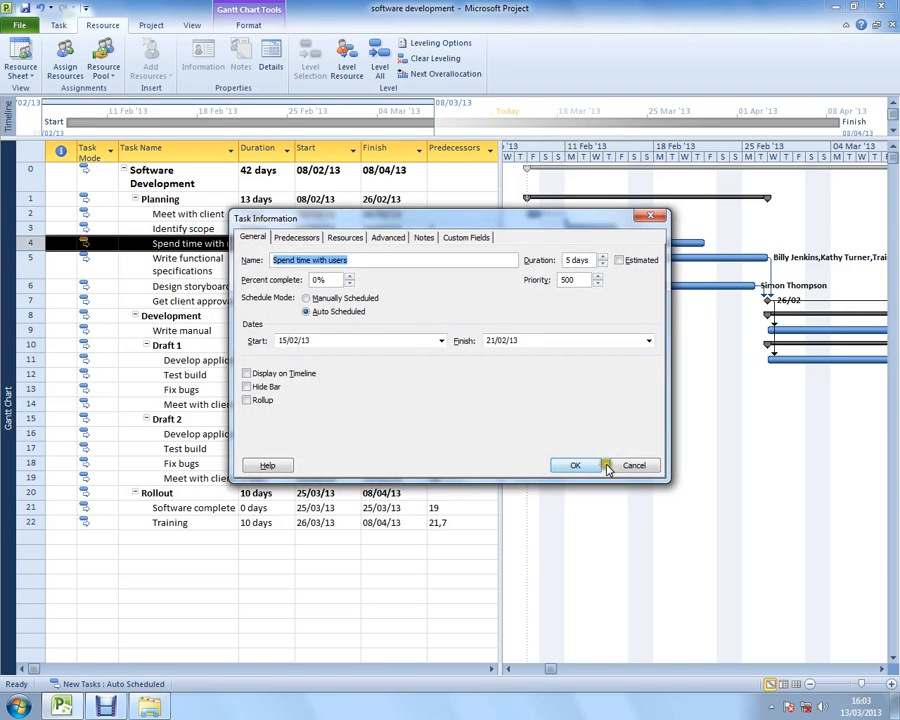
left_click(575, 465)
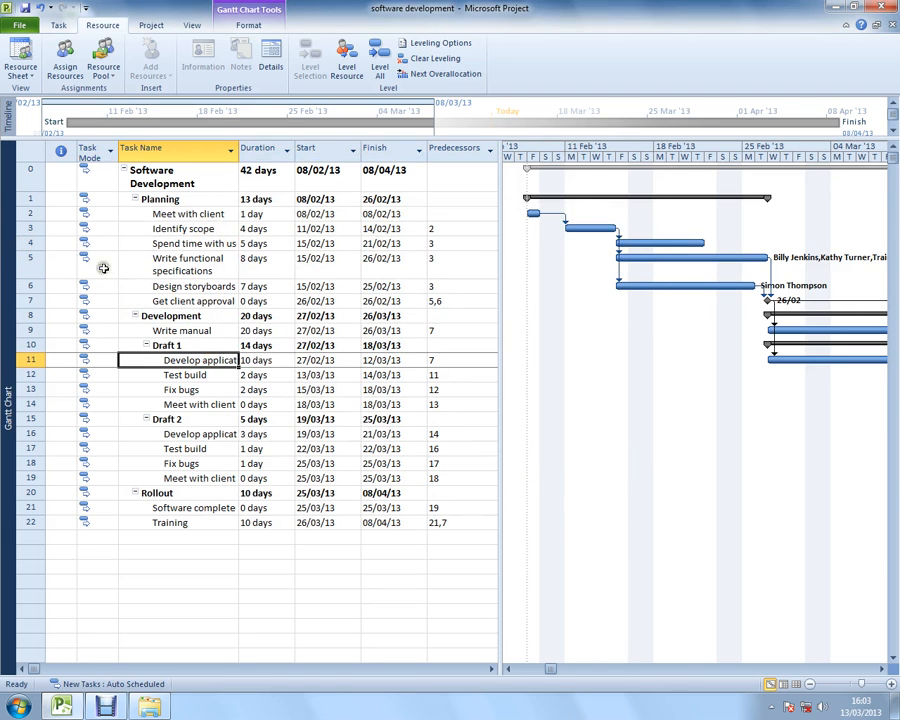
mouse_move(85, 286)
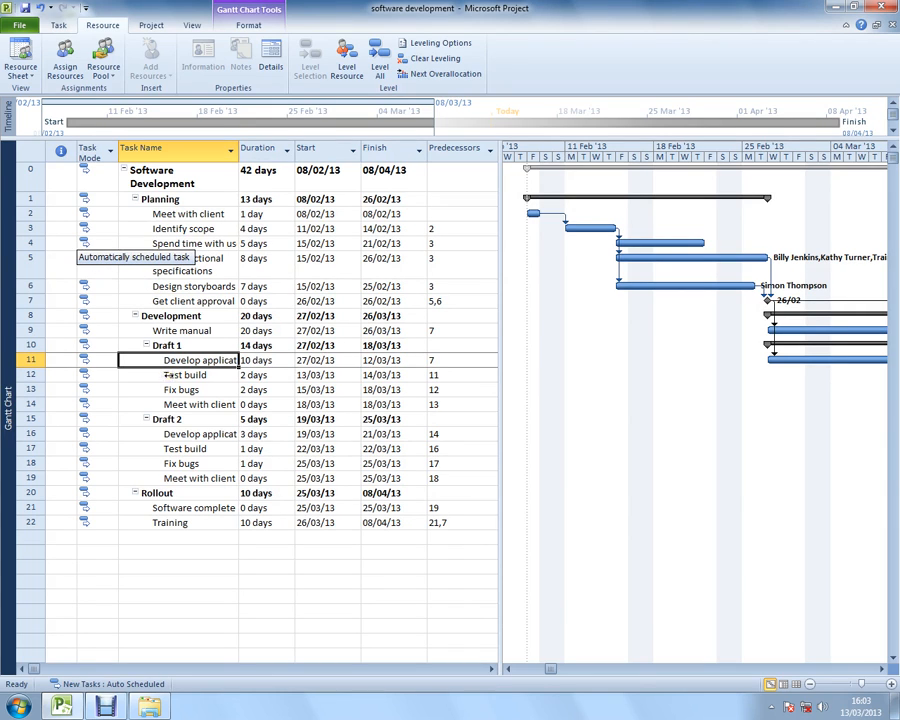
left_click(185, 374)
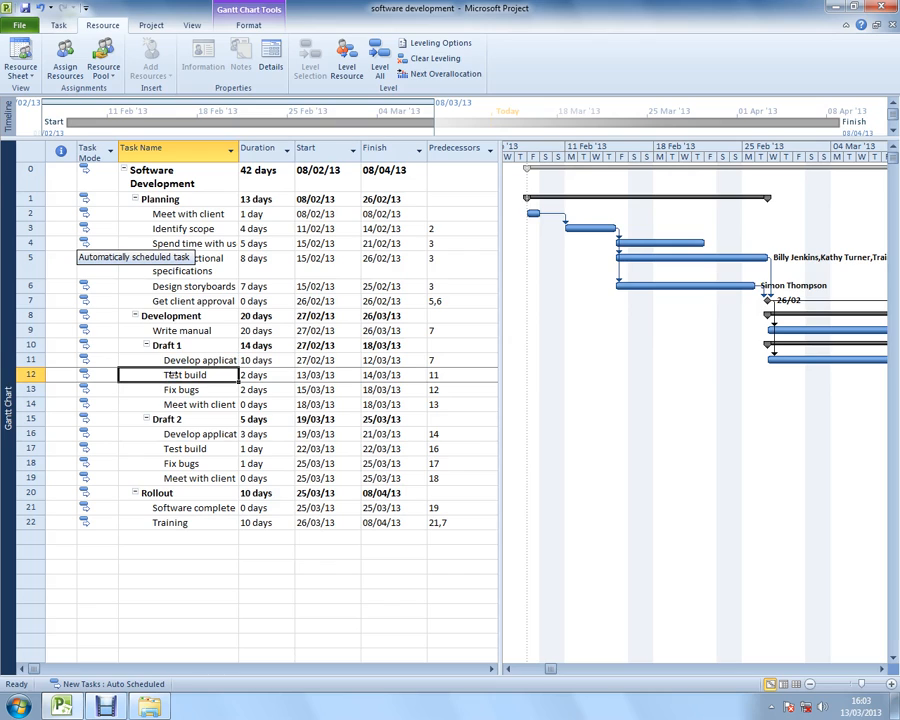